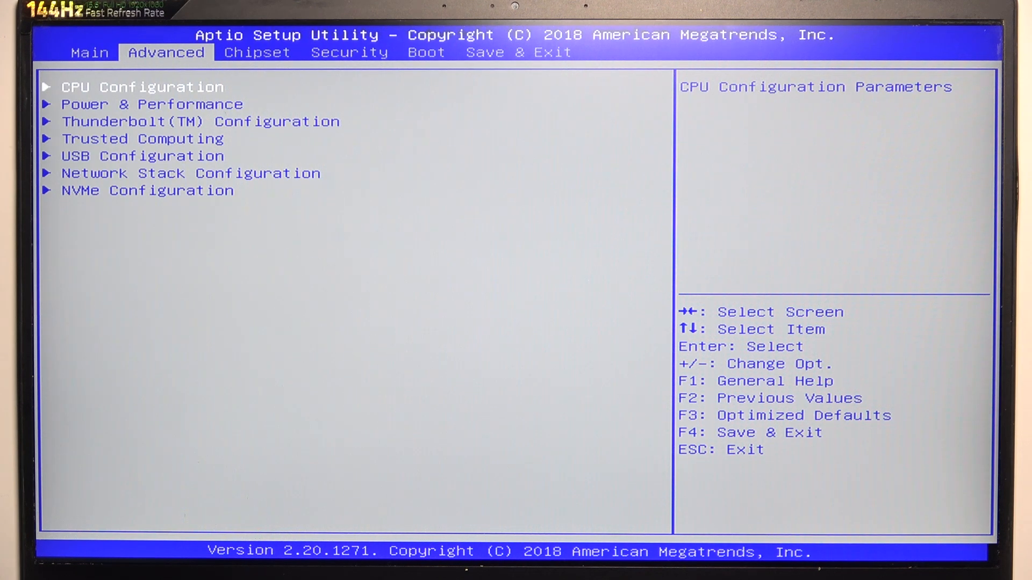
key("Down")
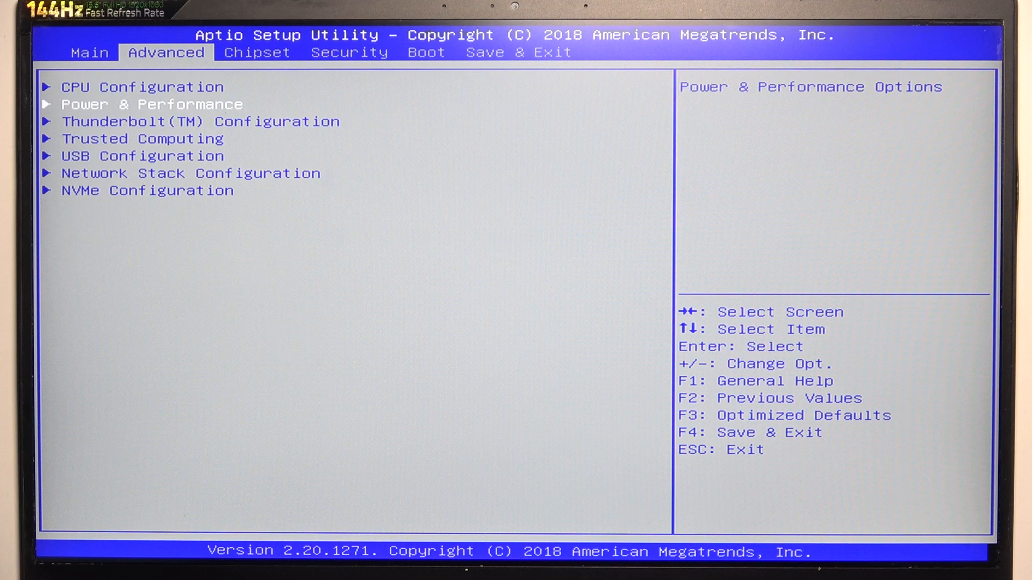
key("up")
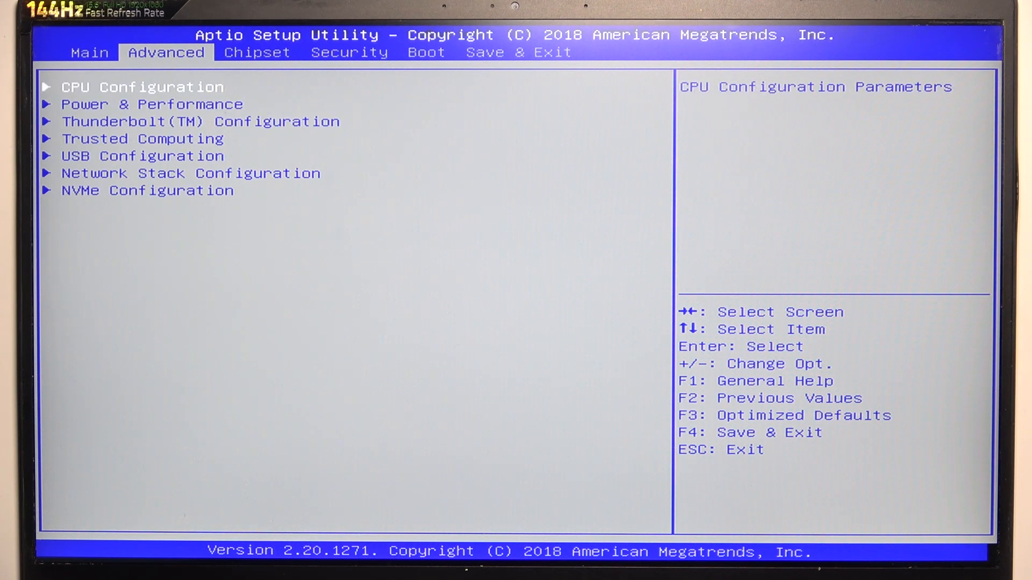